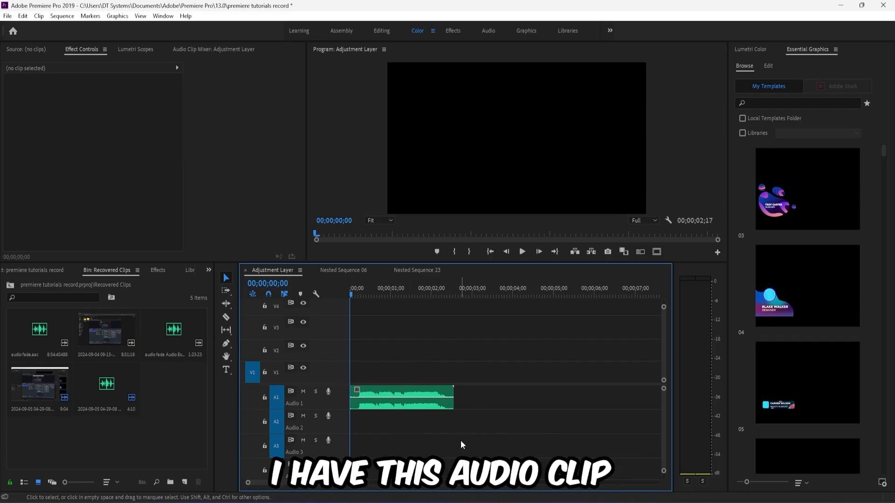
Move the playhead to 00;00;01;19 over the audio clip on Audio 1.
click(521, 250)
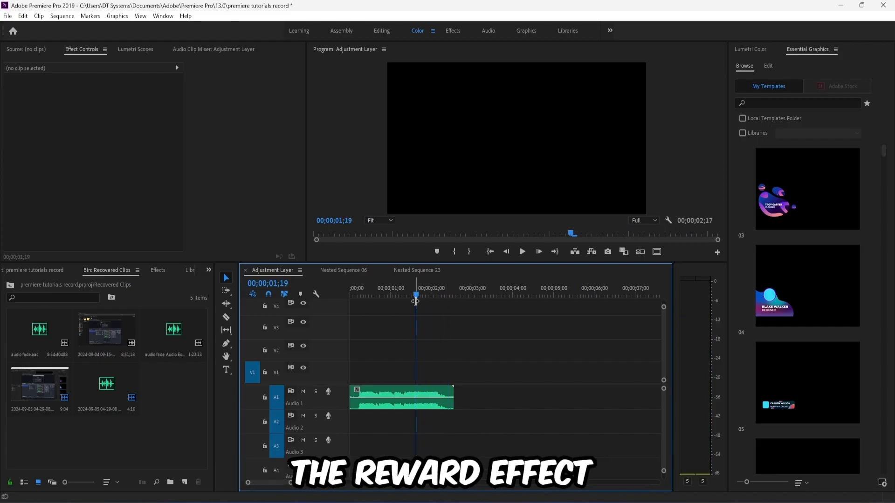
Razor-cut the audio clip at 1;19 and nest its second piece.
click(225, 317)
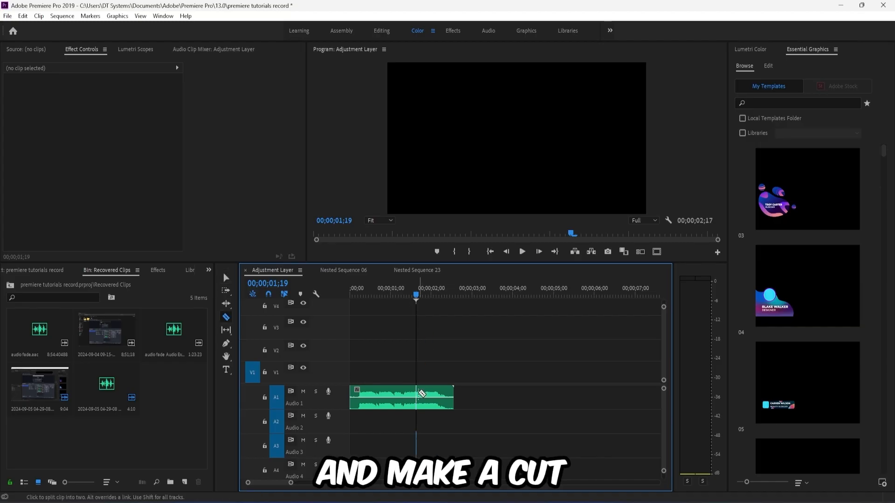
click(420, 397)
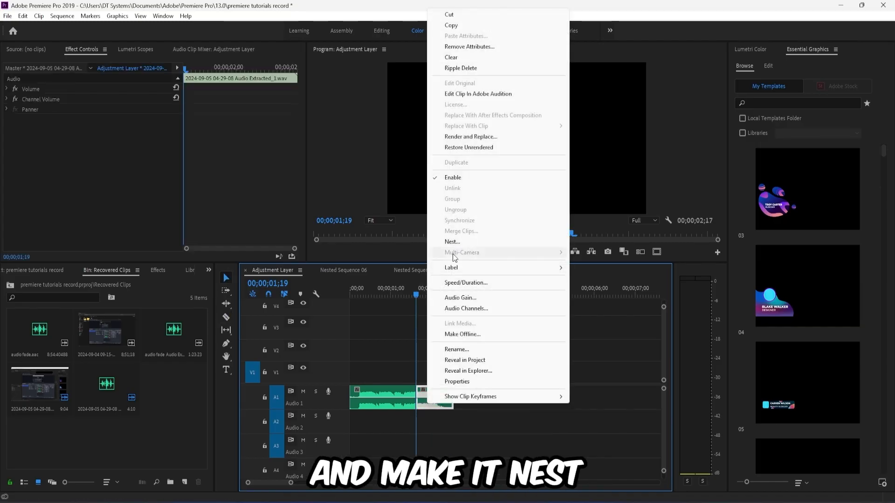
click(452, 241)
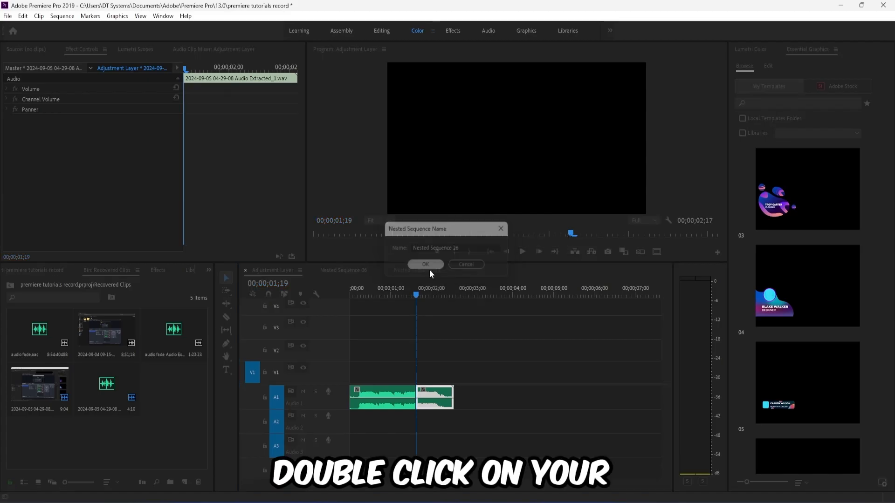
Confirm the name Nested Sequence 26 and create a new adjustment layer with default video settings.
click(426, 264)
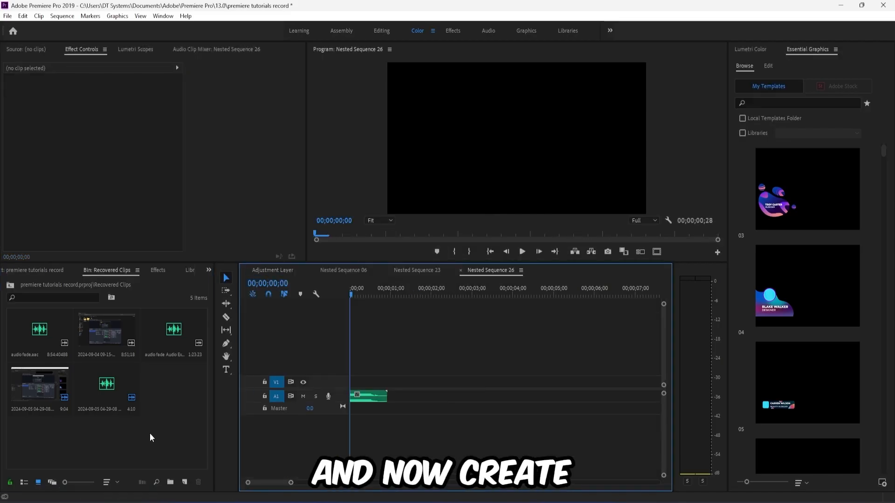
click(185, 482)
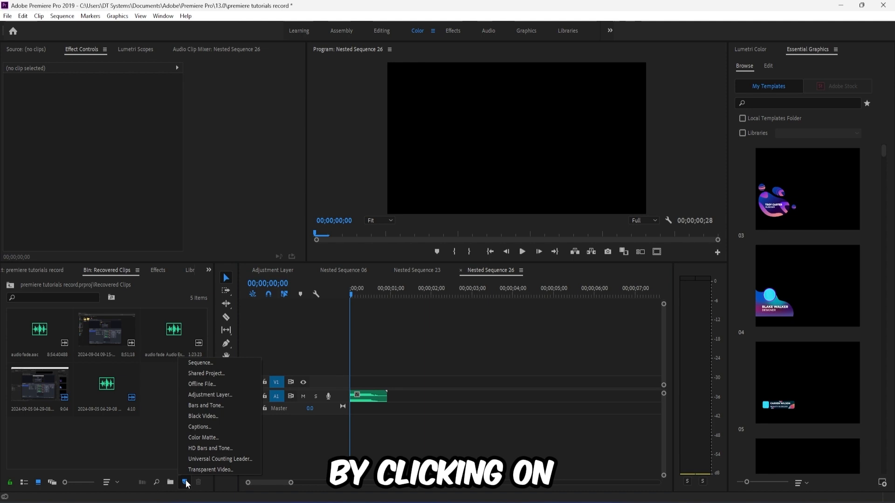
click(209, 395)
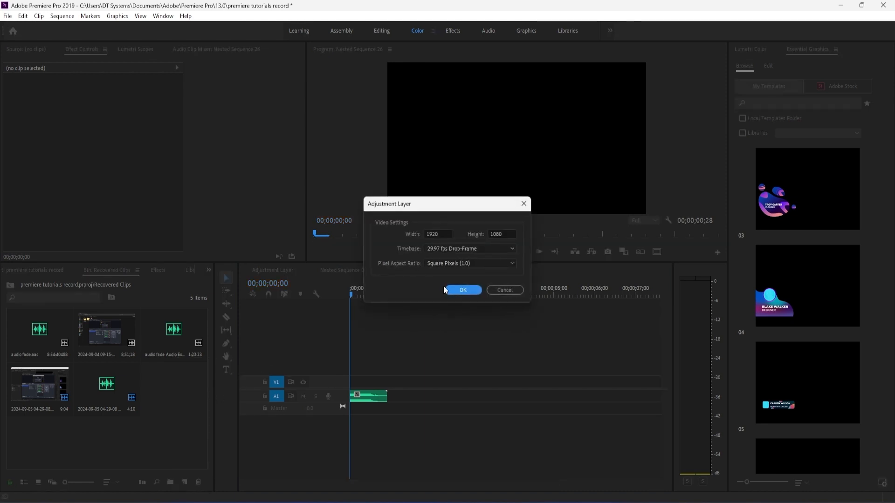
click(463, 290)
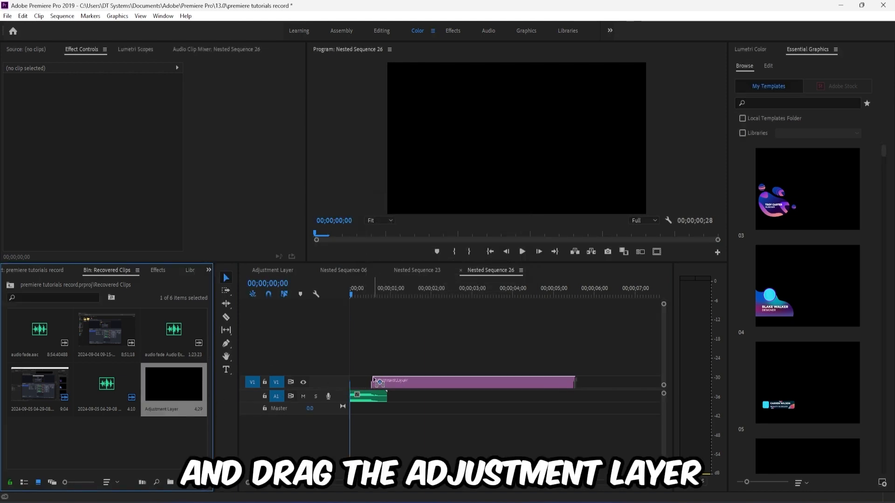
Place the adjustment layer on V1 in Nested Sequence 26 and trim it to about three seconds.
drag(379, 383, 476, 382)
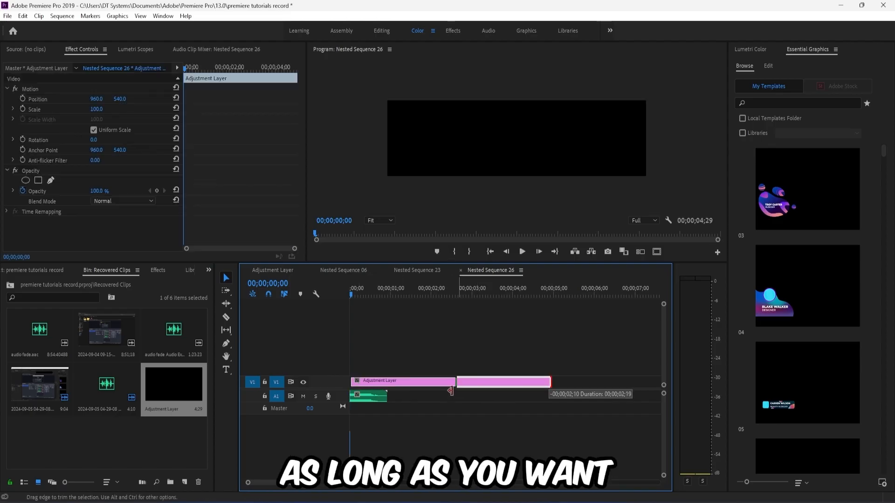
drag(451, 391, 439, 391)
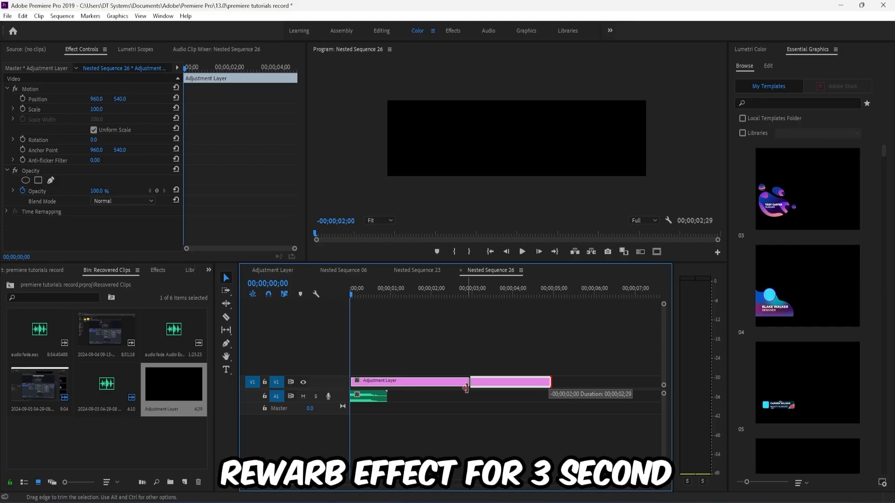
drag(550, 381, 467, 388)
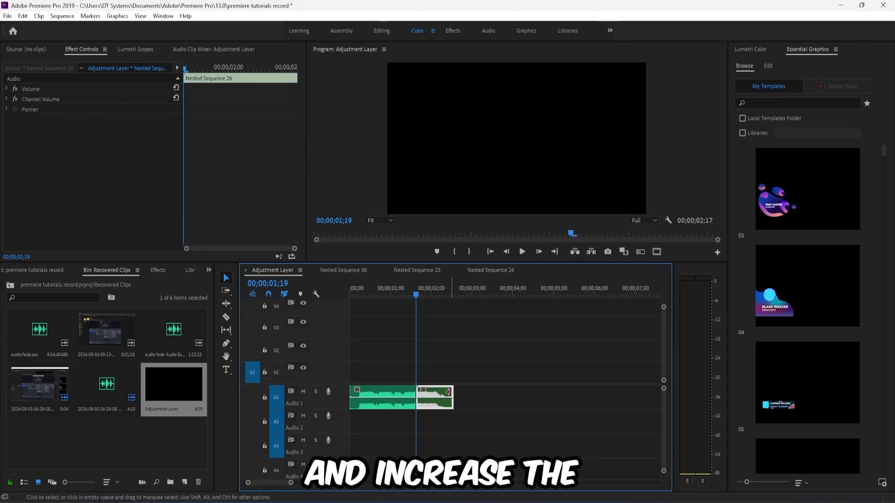
Extend the nested audio clip's right edge so the sequence runs to 4;18.
drag(452, 397, 482, 397)
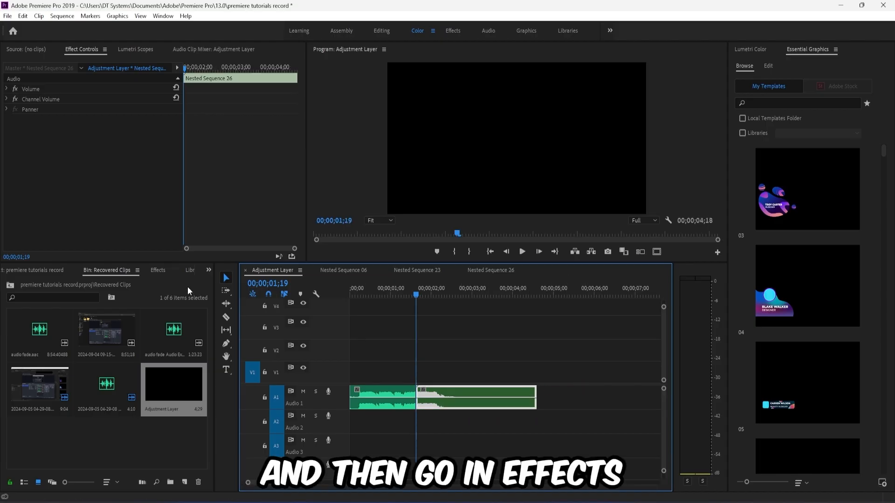
Search the Effects panel for 'surr' and apply Surround Reverb to the nested audio clip.
text(surr)
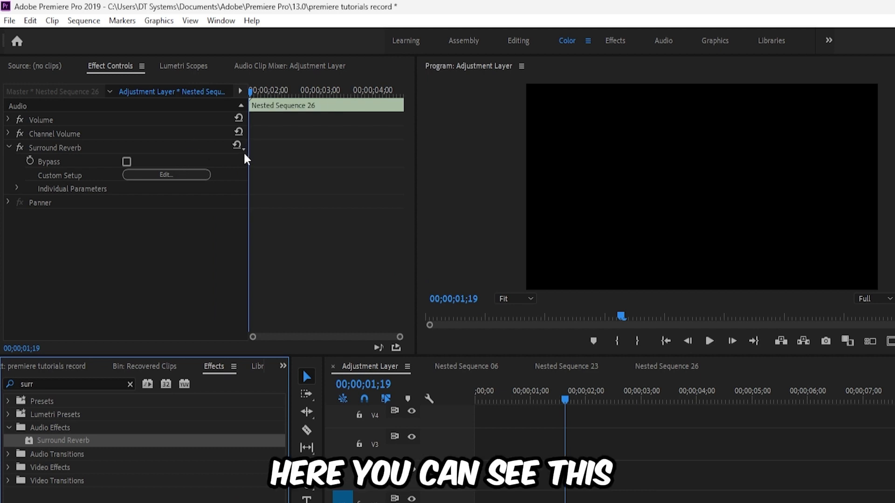
mouse_move(240, 148)
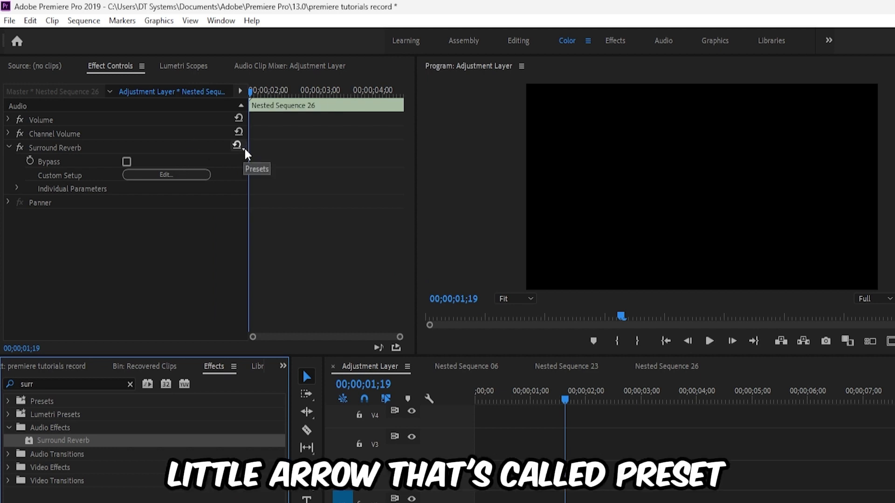
Set Surround Reverb to the From The Front preset and play the sequence to hear it.
click(236, 144)
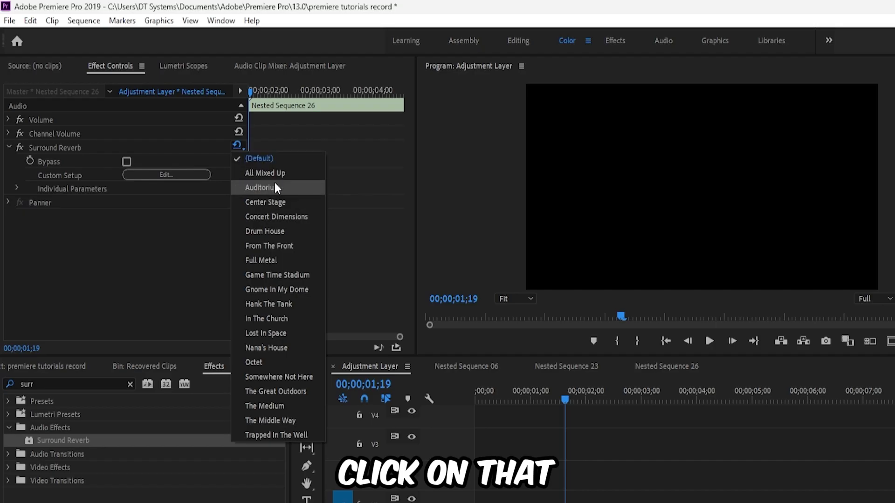
mouse_move(280, 174)
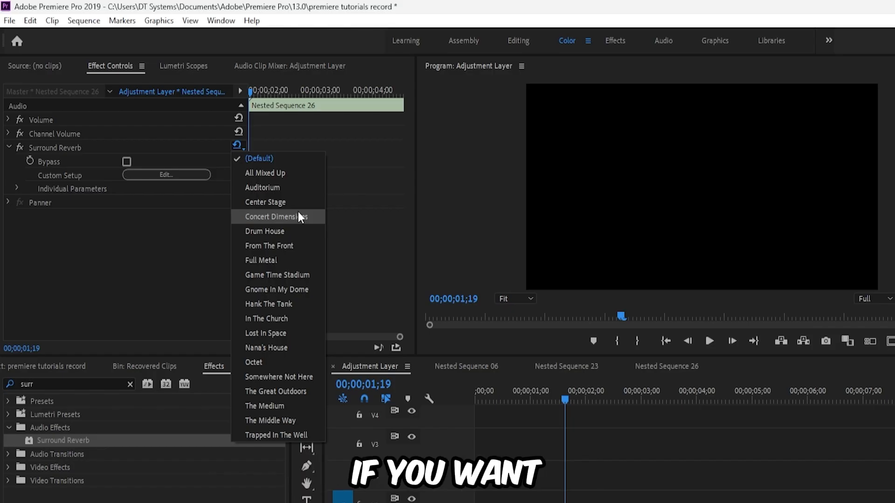
mouse_move(268, 245)
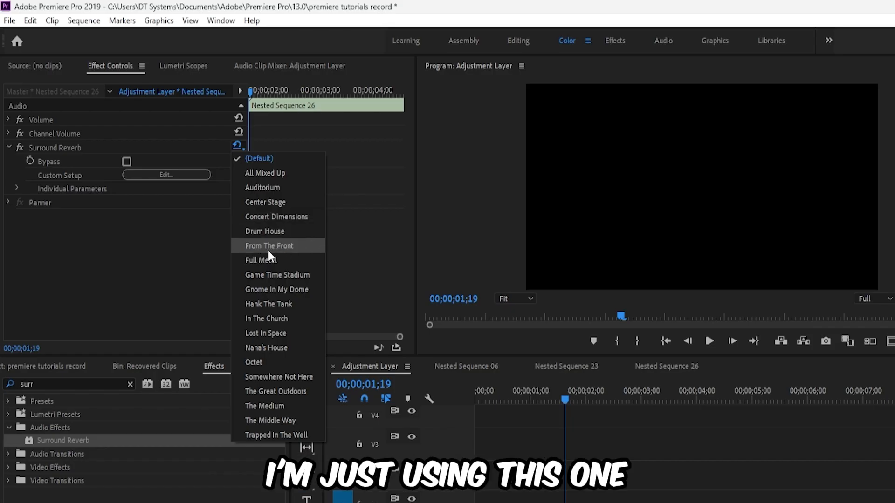
mouse_move(284, 254)
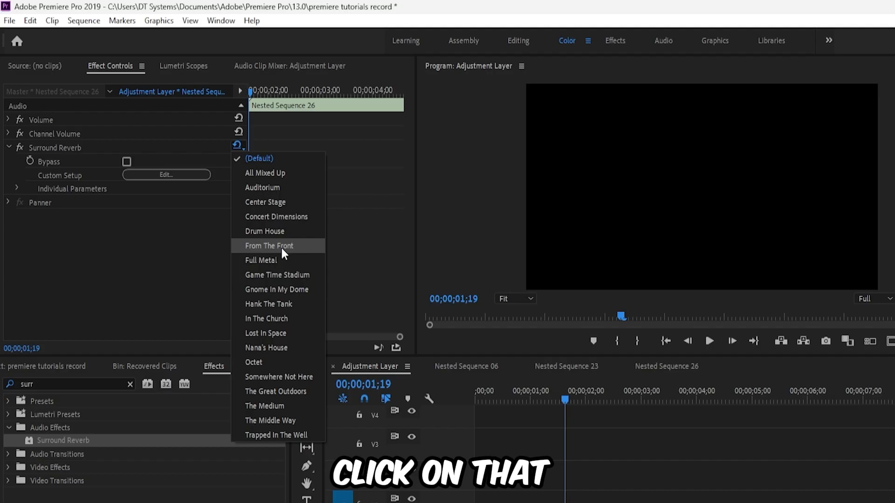
click(269, 245)
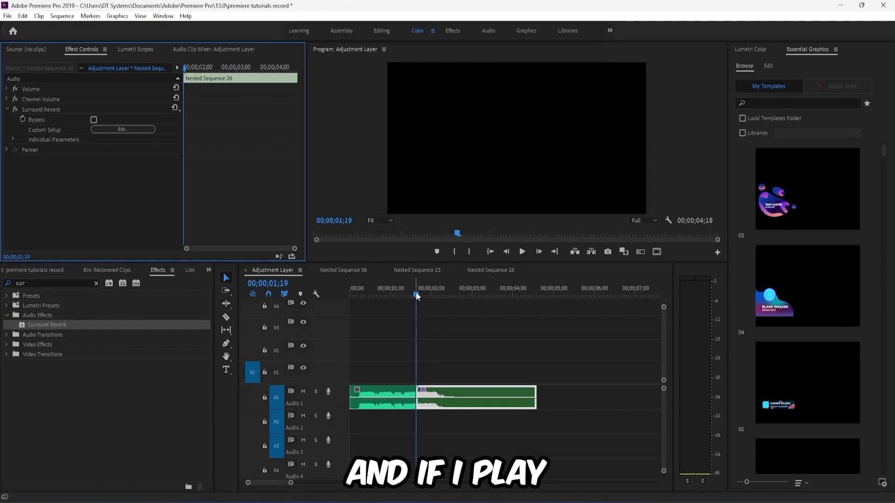
click(520, 251)
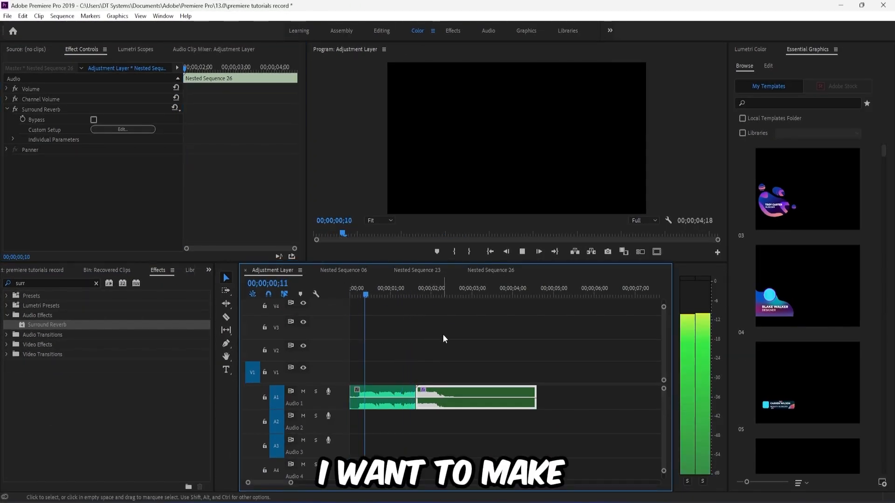